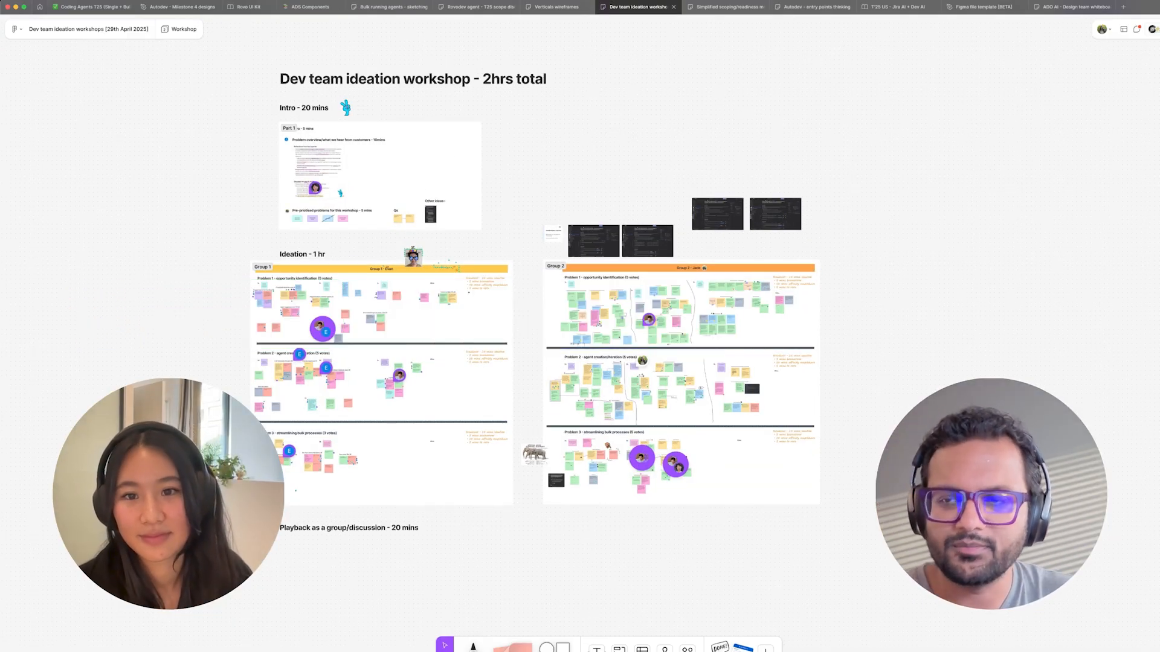
Step: Switch to the Verticals wireframes board with the AI coding dashboard wireframe
{"action": "left_click", "coordinate": [553, 7]}
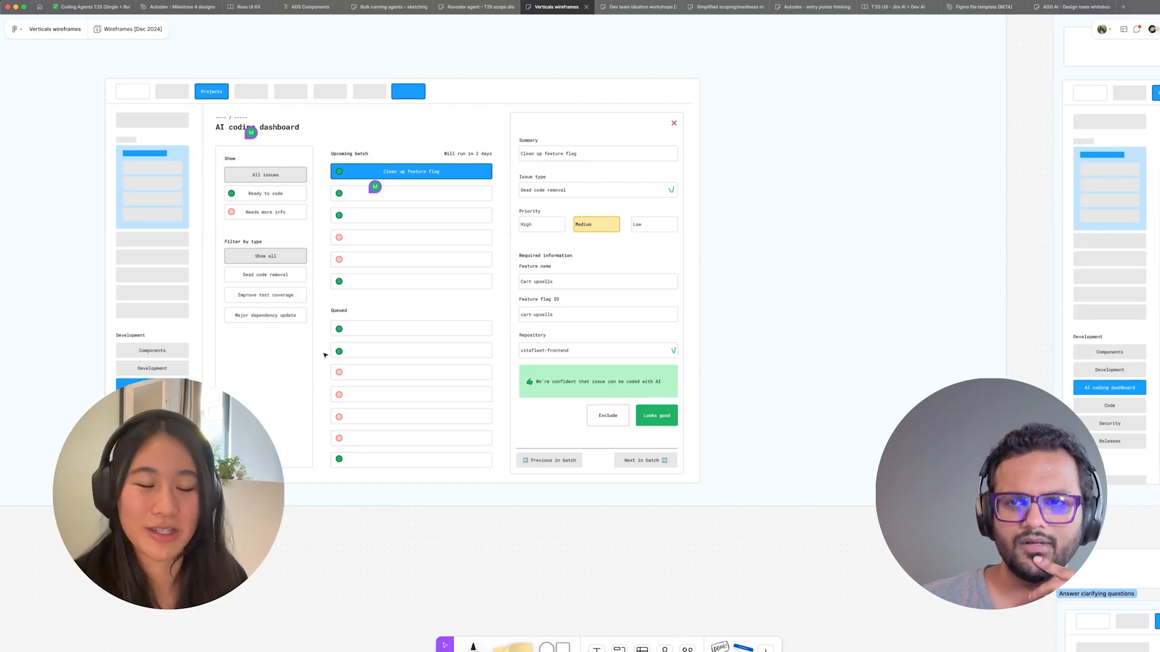
Step: Scroll the board down to the Backlog wireframe with the dead code removal agent chat
{"action": "scroll", "scroll_direction": "down", "scroll_amount": 3}
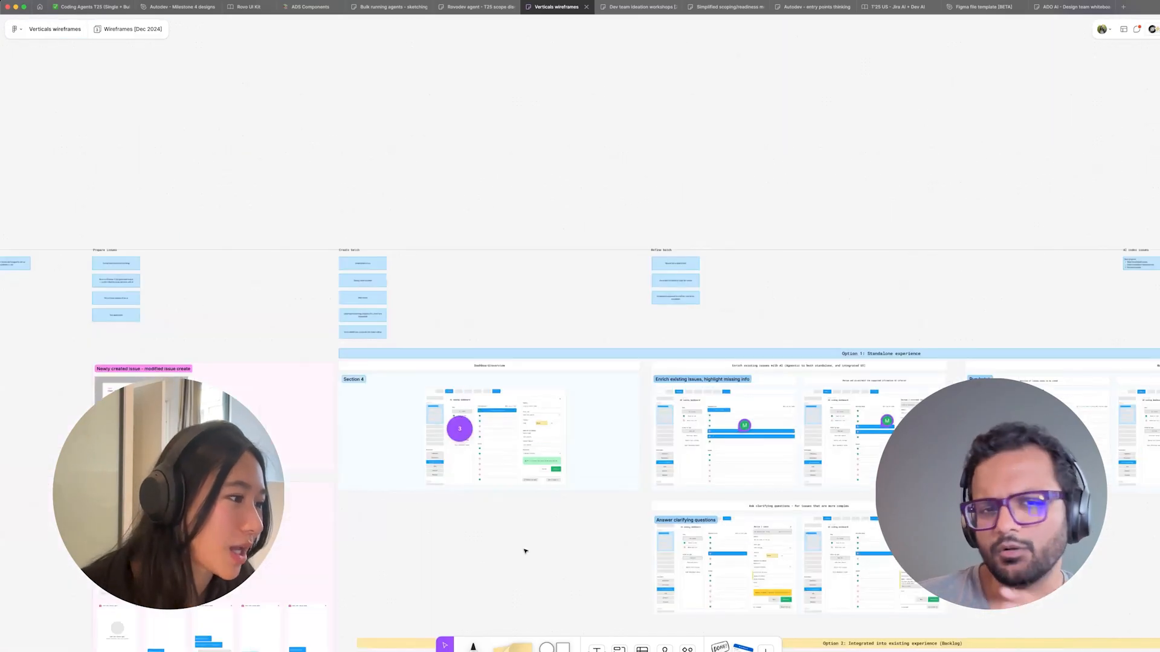
{"action": "scroll", "scroll_direction": "down", "scroll_amount": 3}
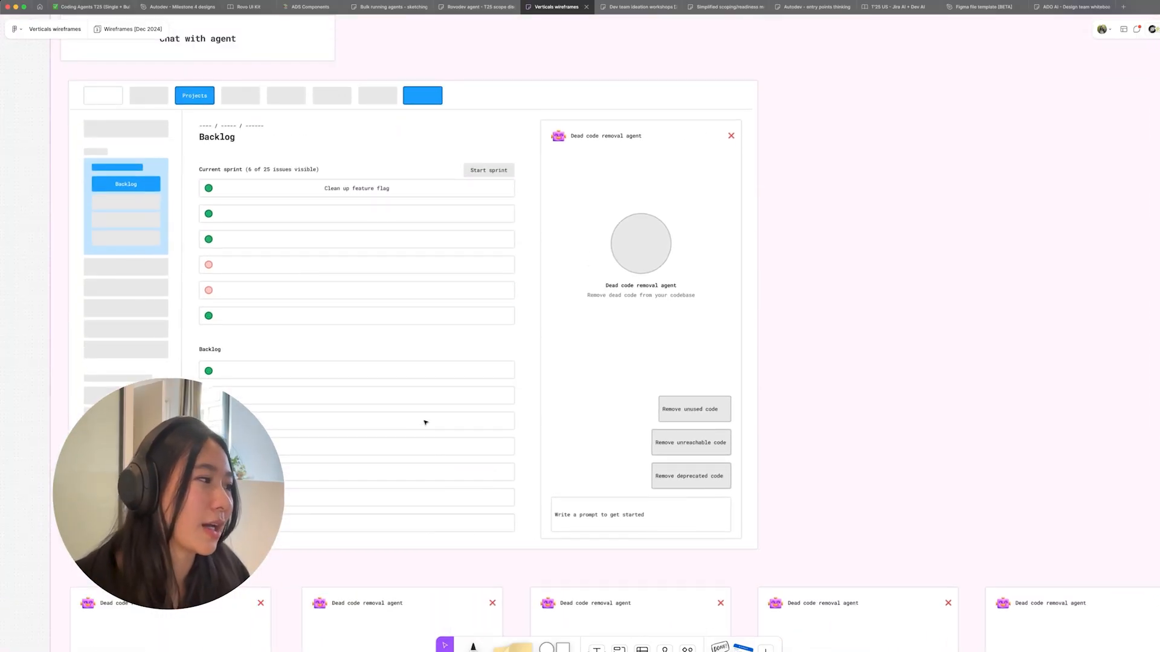
Step: Pan further down the wireframes, then switch to the Coding Agents T25 design file
{"action": "scroll", "scroll_direction": "down", "scroll_amount": 3}
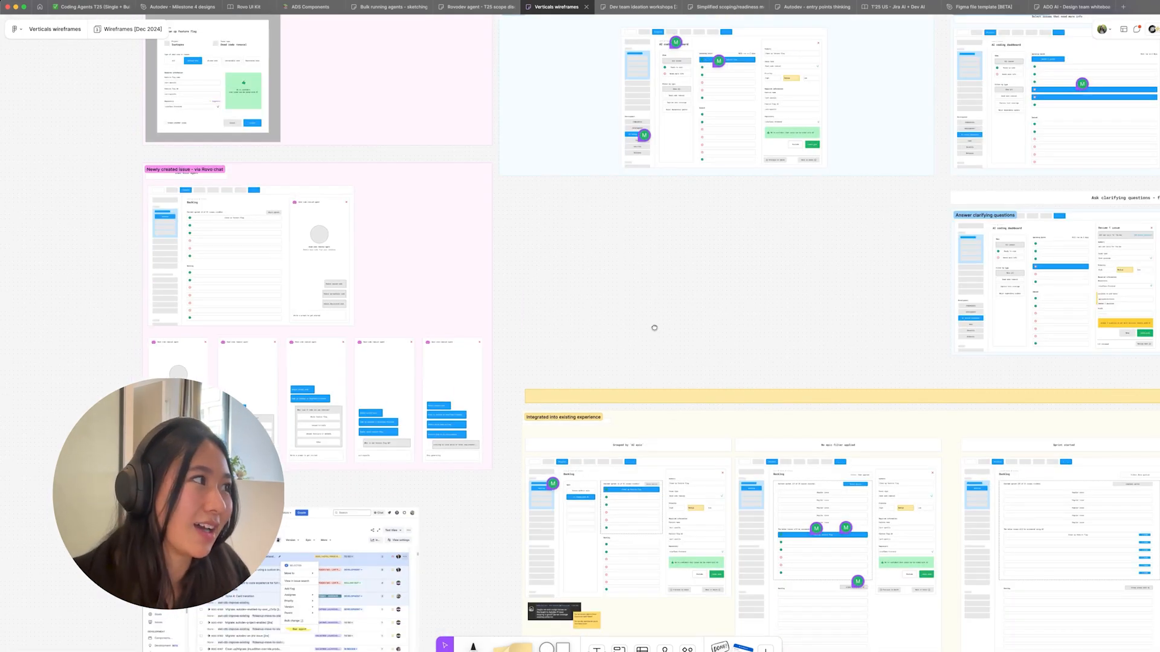
{"action": "scroll", "scroll_direction": "down", "scroll_amount": 3}
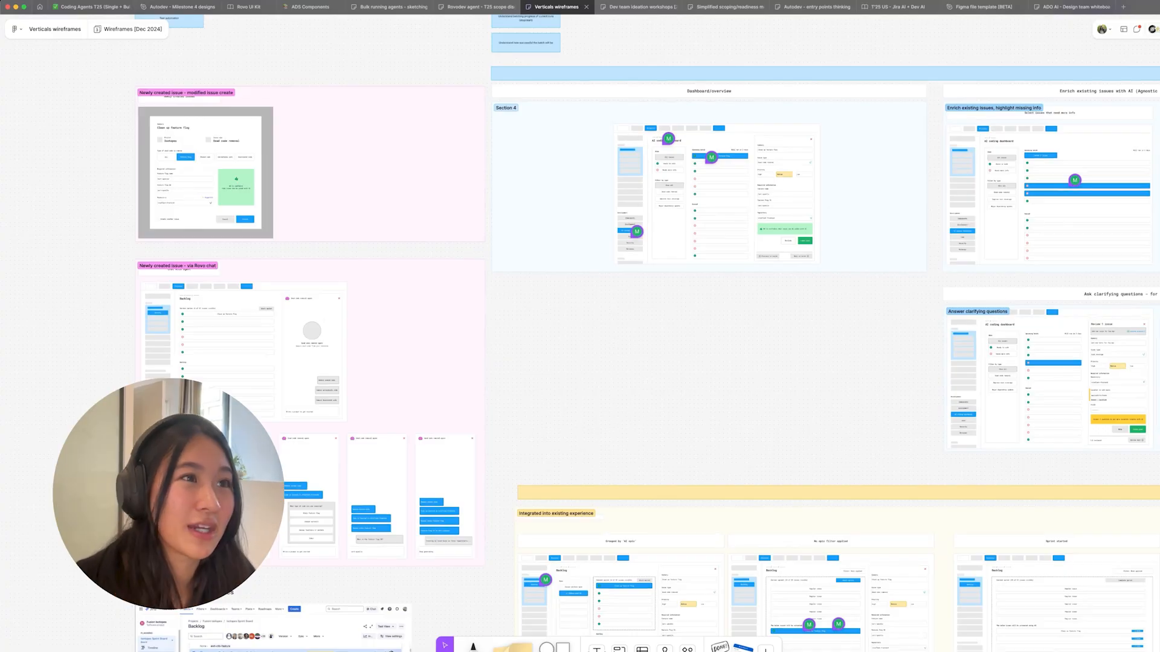
{"action": "left_click", "coordinate": [88, 8]}
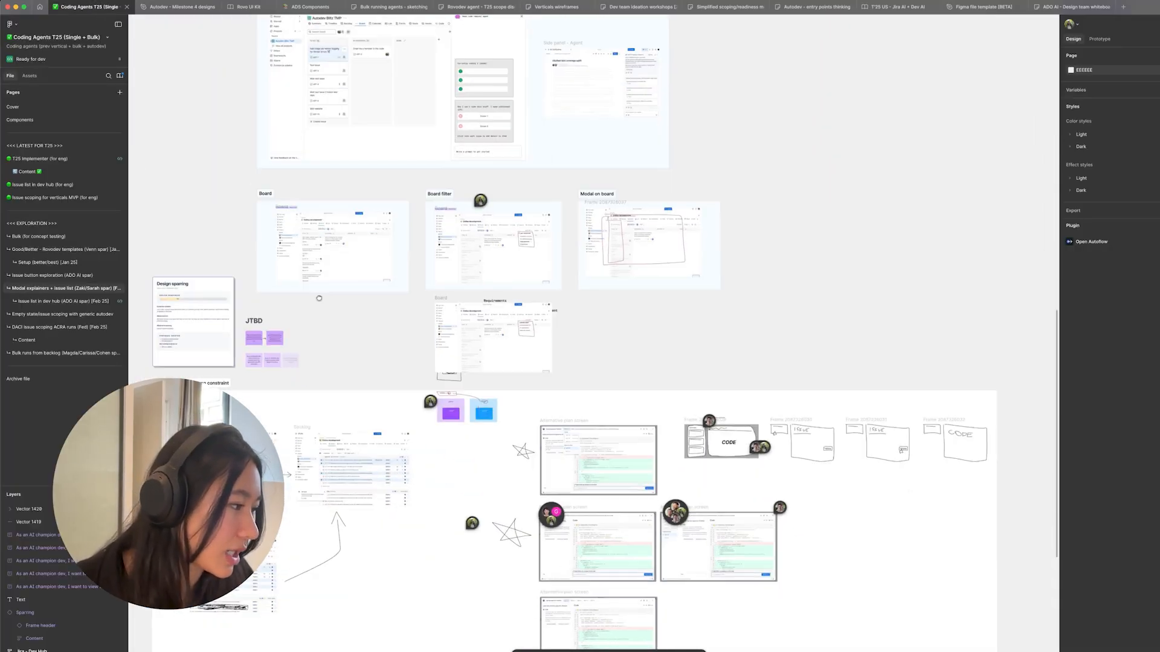
Step: Scroll the canvas to the hi-fi Backlog mock listing Sprint 12 Online development issues
{"action": "scroll", "scroll_direction": "down", "scroll_amount": 3}
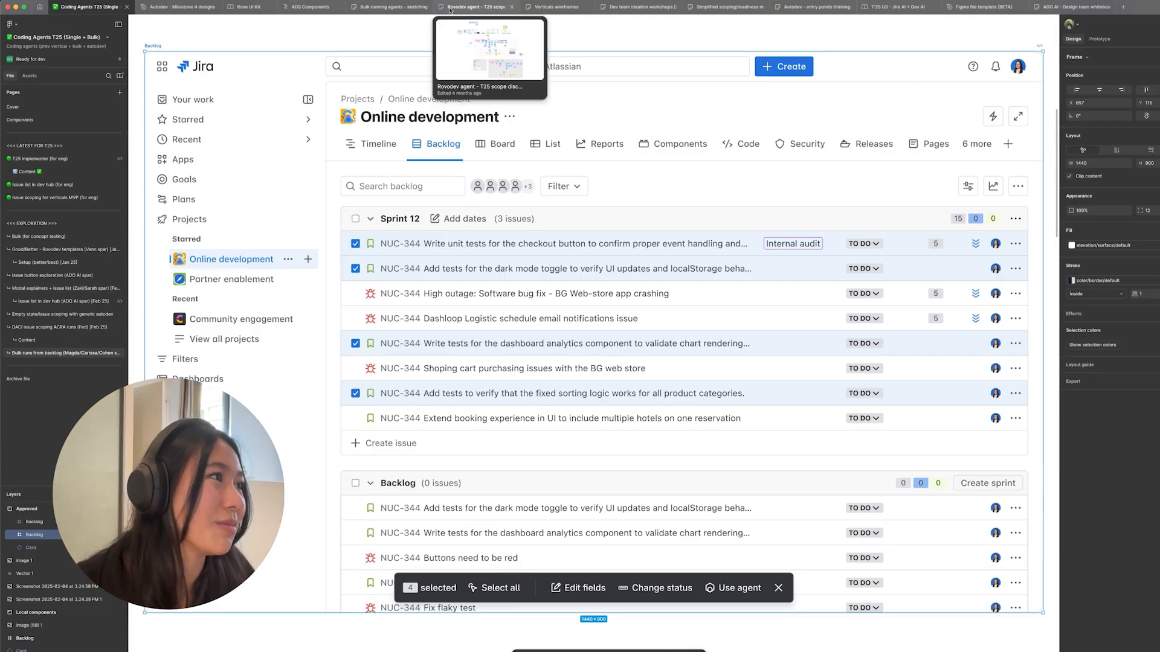
Step: Launch the Jira plugin from the Plugins panel's Recents beside the issue mockups
{"action": "left_click", "coordinate": [555, 7]}
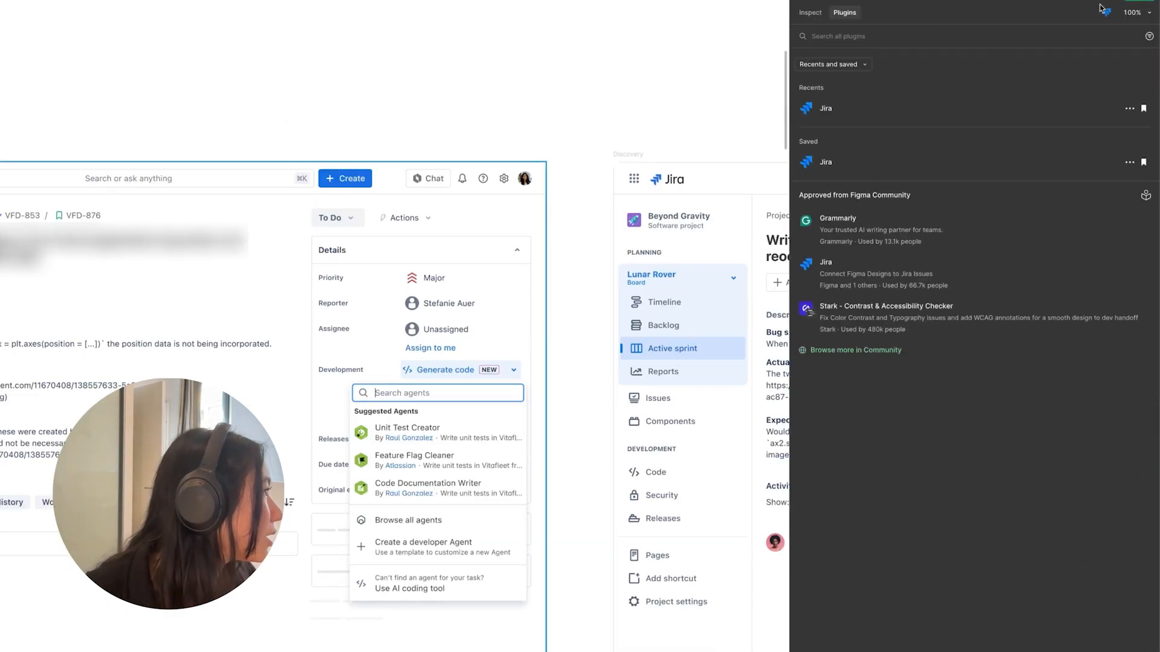
{"action": "left_click", "coordinate": [825, 109]}
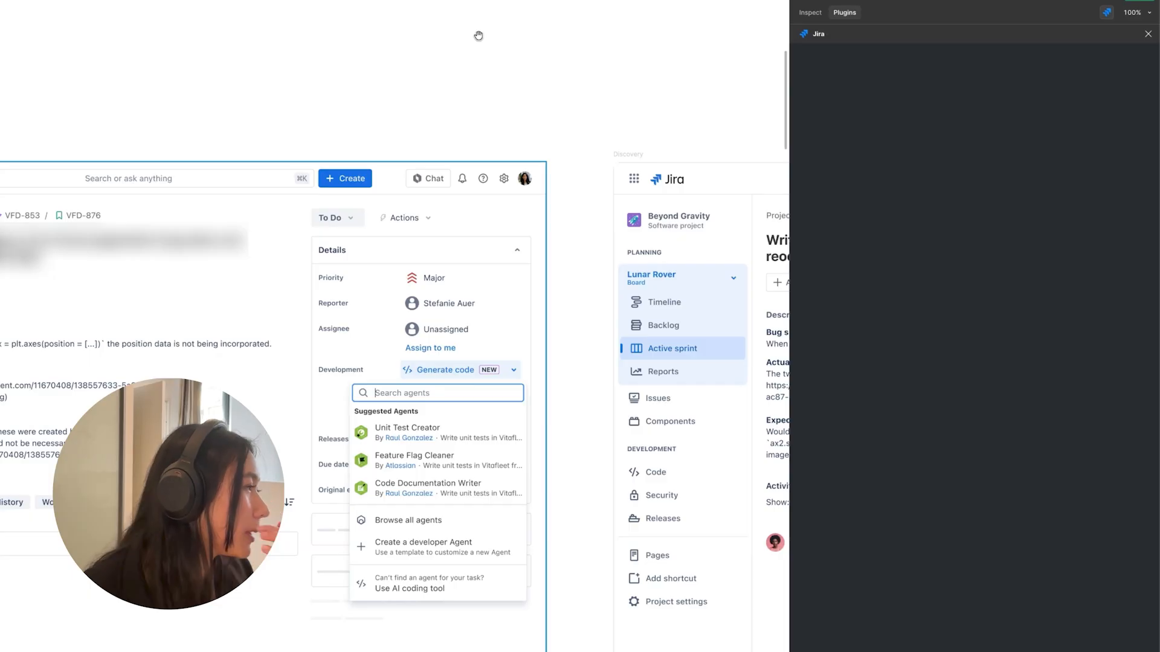